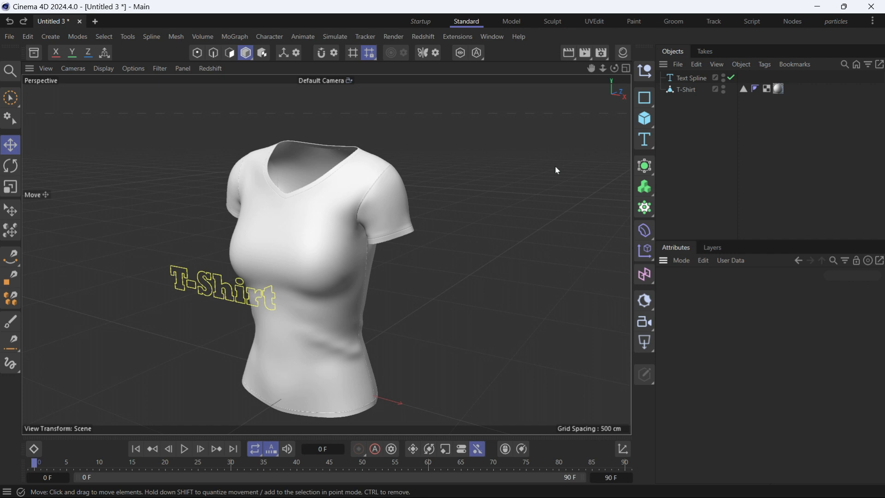
# Step: Add a Projection deformer and parent it under the T-Shirt text spline
pyautogui.click(690, 78)
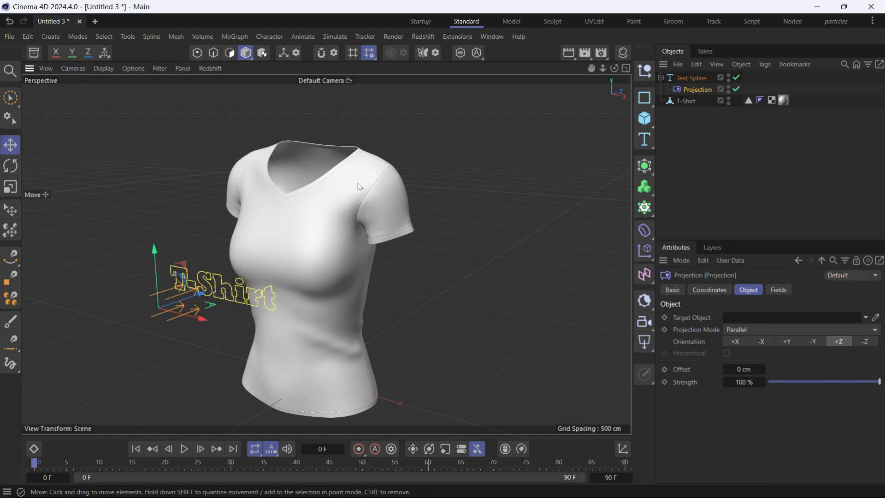
pyautogui.moveTo(221, 287)
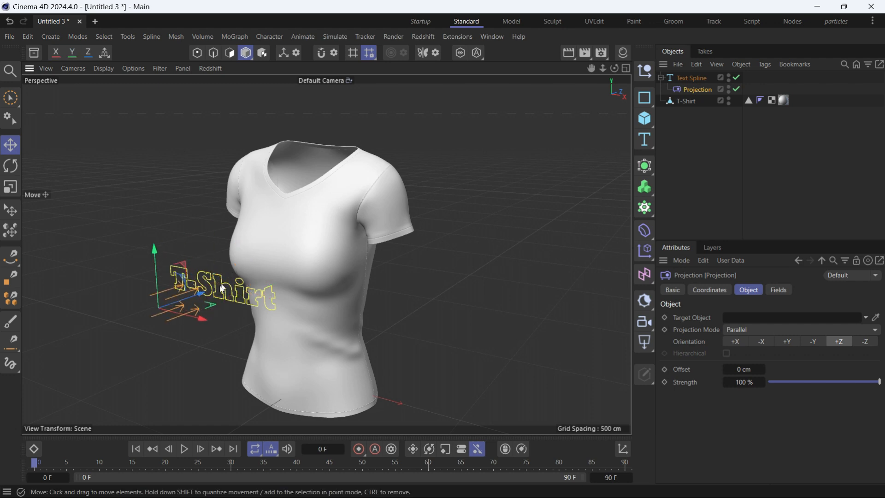
pyautogui.moveTo(498, 202)
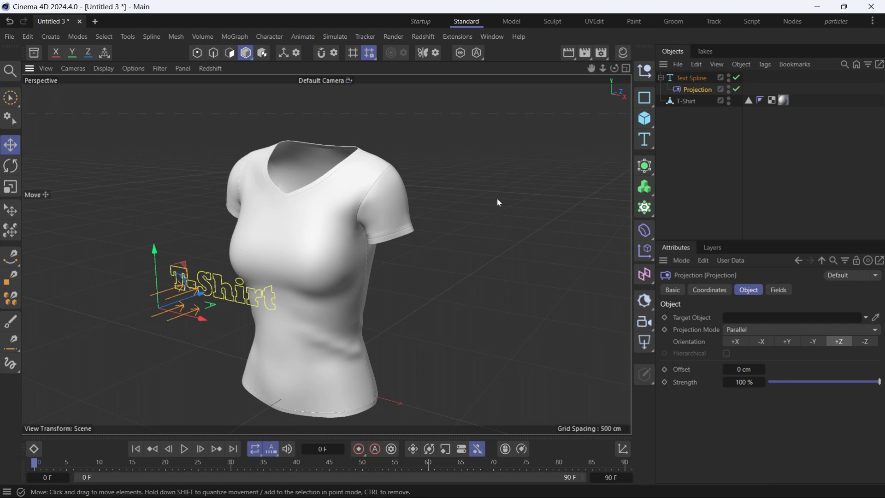
pyautogui.moveTo(698, 234)
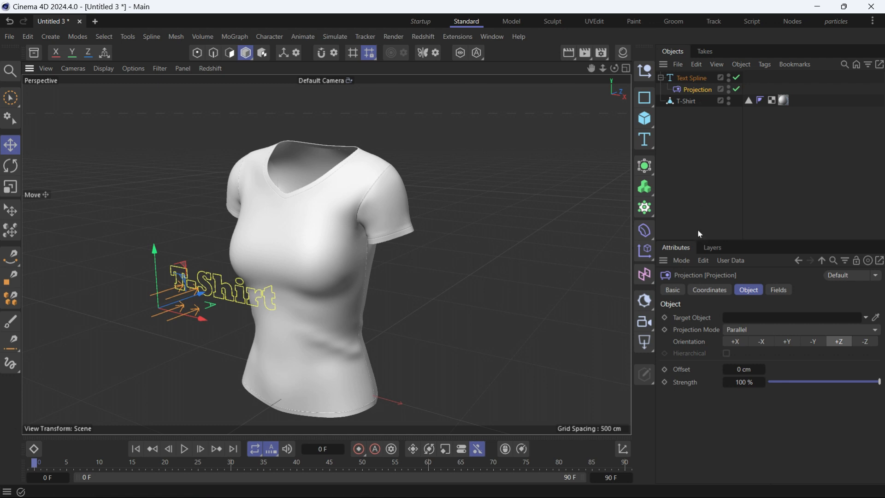
# Step: Assign the T-Shirt mesh as the Projection deformer's Target Object so the text wraps onto the shirt
pyautogui.click(687, 100)
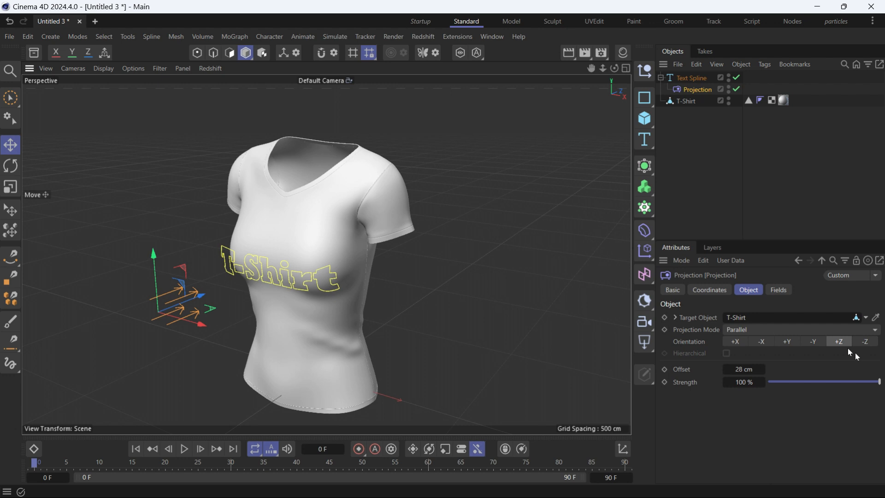
pyautogui.moveTo(829, 350)
pyautogui.write('0')
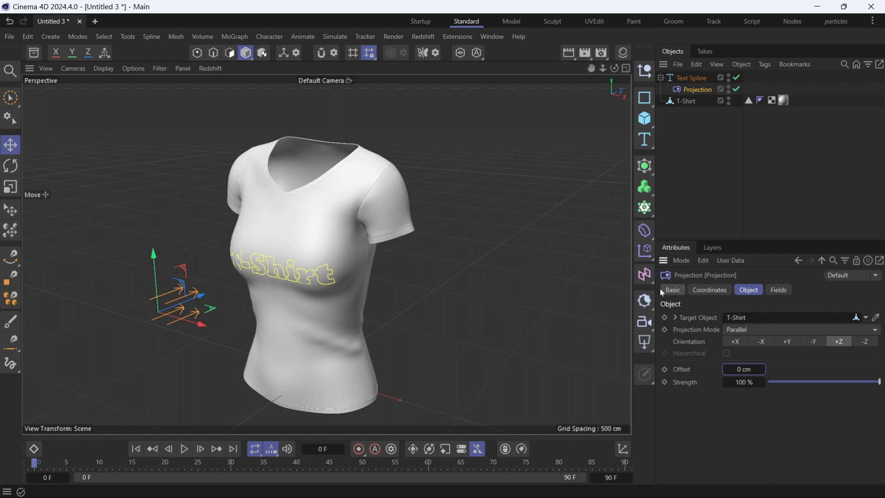
pyautogui.moveTo(680, 337)
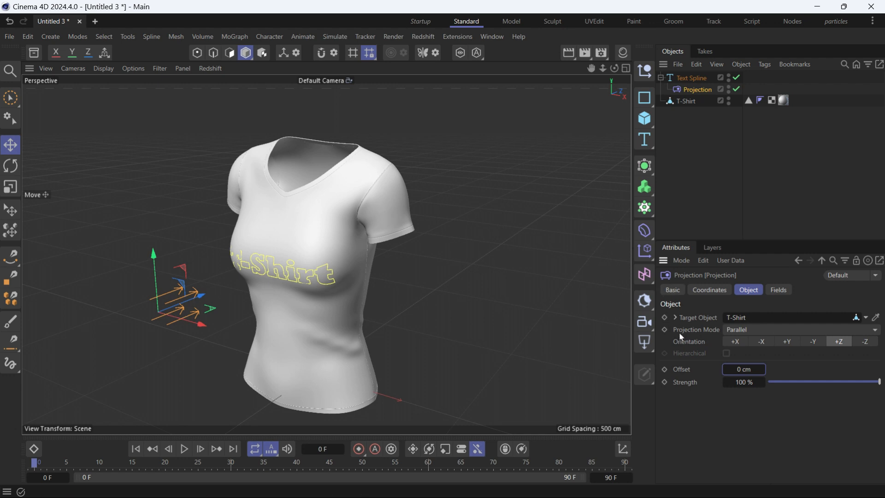
pyautogui.moveTo(742, 336)
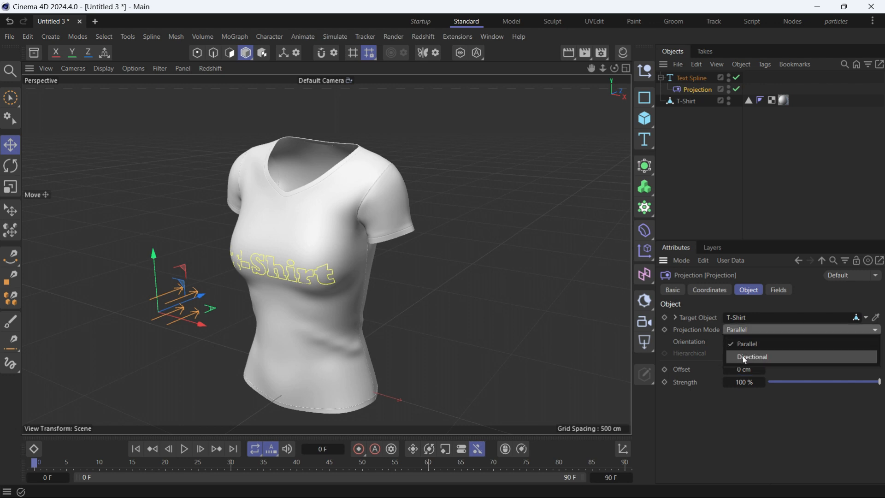
# Step: Set the deformer's Projection Mode to Directional
pyautogui.click(749, 357)
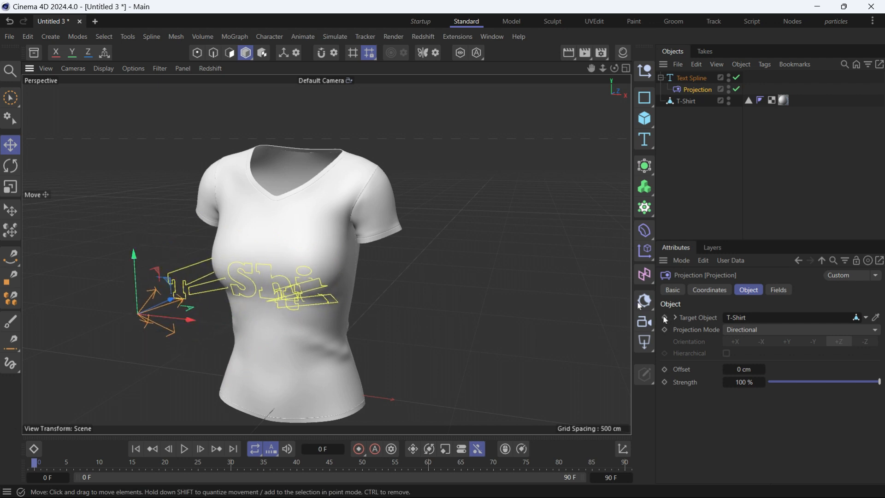
# Step: Set Projection Mode back to Parallel and show the deformer's Fields settings
pyautogui.click(799, 329)
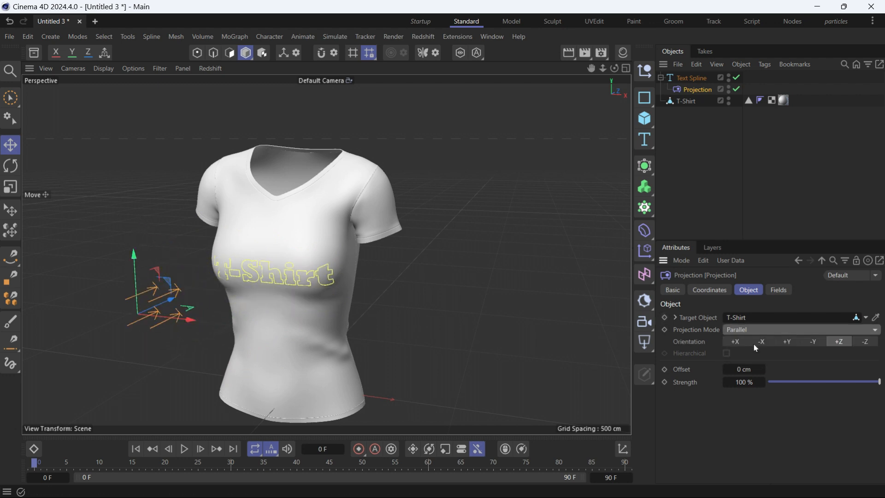
pyautogui.click(777, 290)
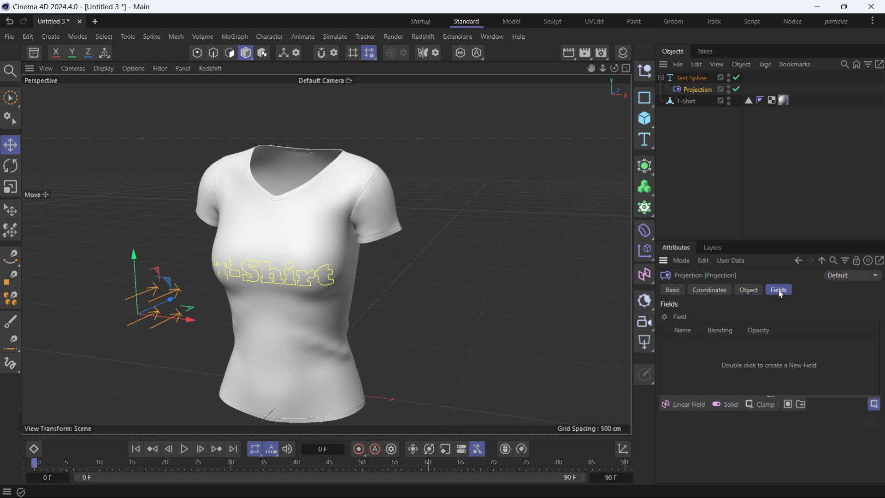
pyautogui.moveTo(683, 403)
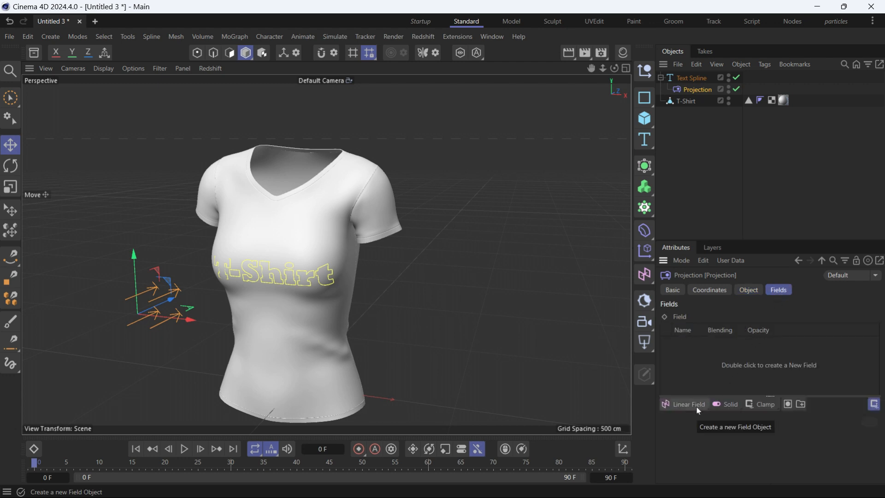